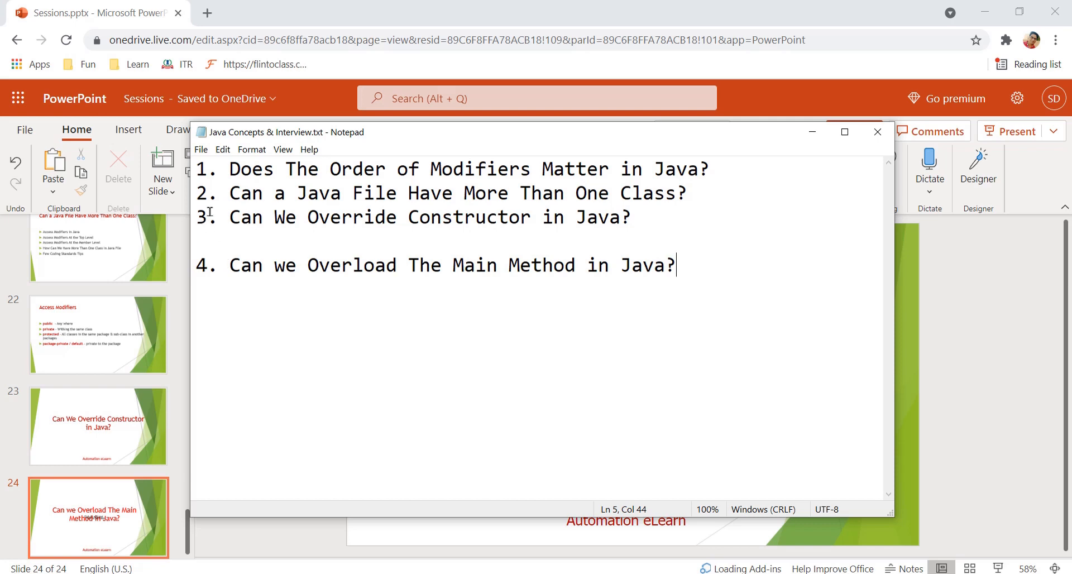
Step: Highlight the first three interview questions, then clear the selection
left_click_drag(473, 217, 633, 217)
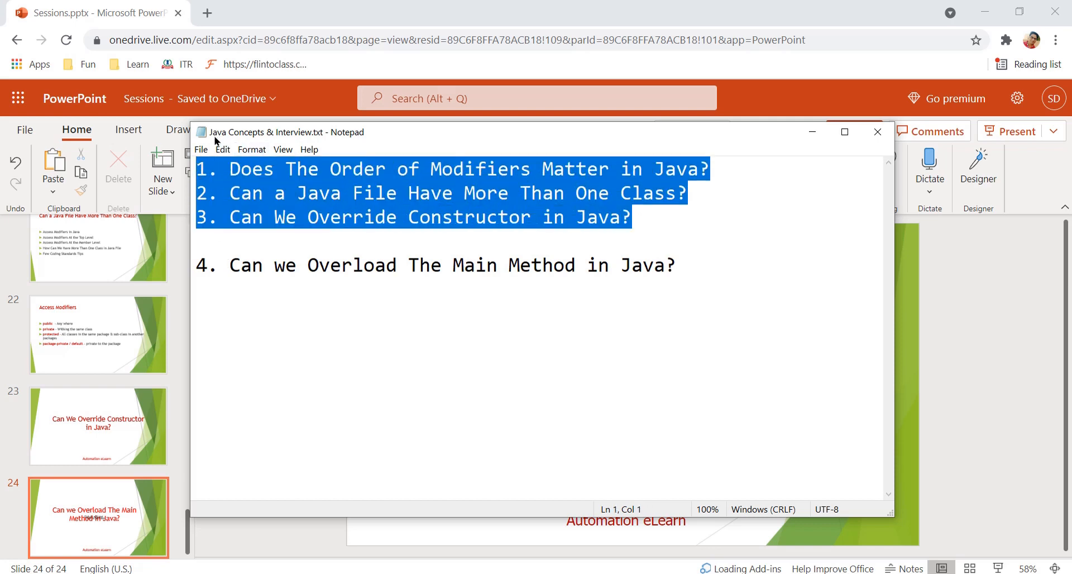
mouse_move(298, 137)
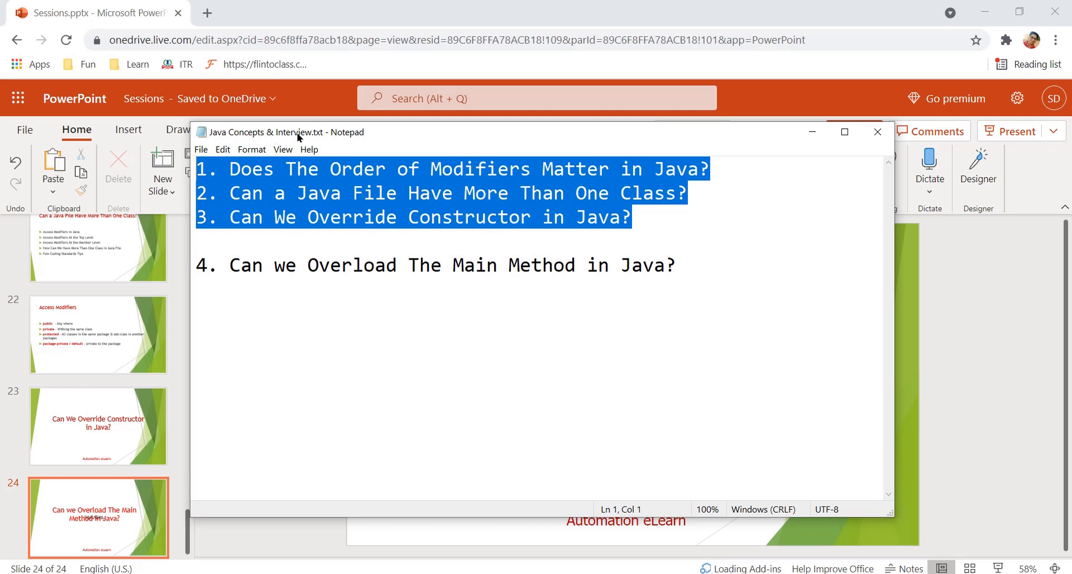
double_click(603, 216)
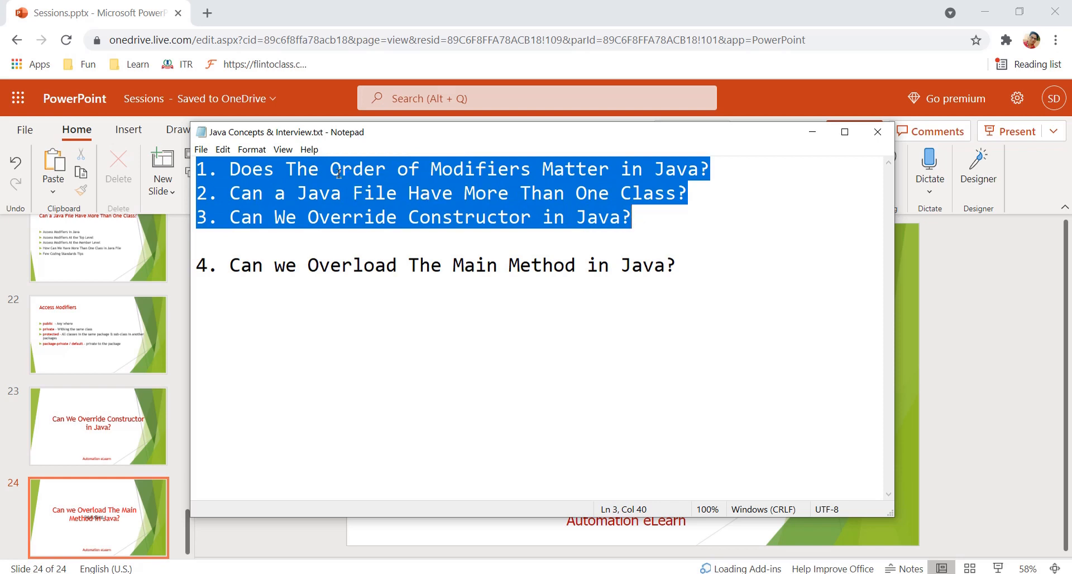
left_click(463, 265)
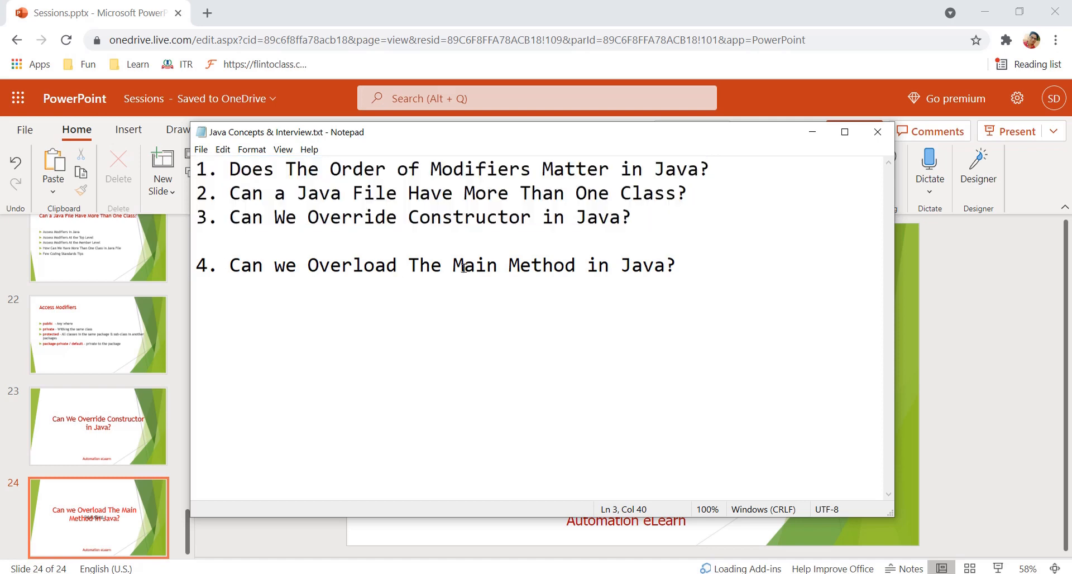
left_click(631, 217)
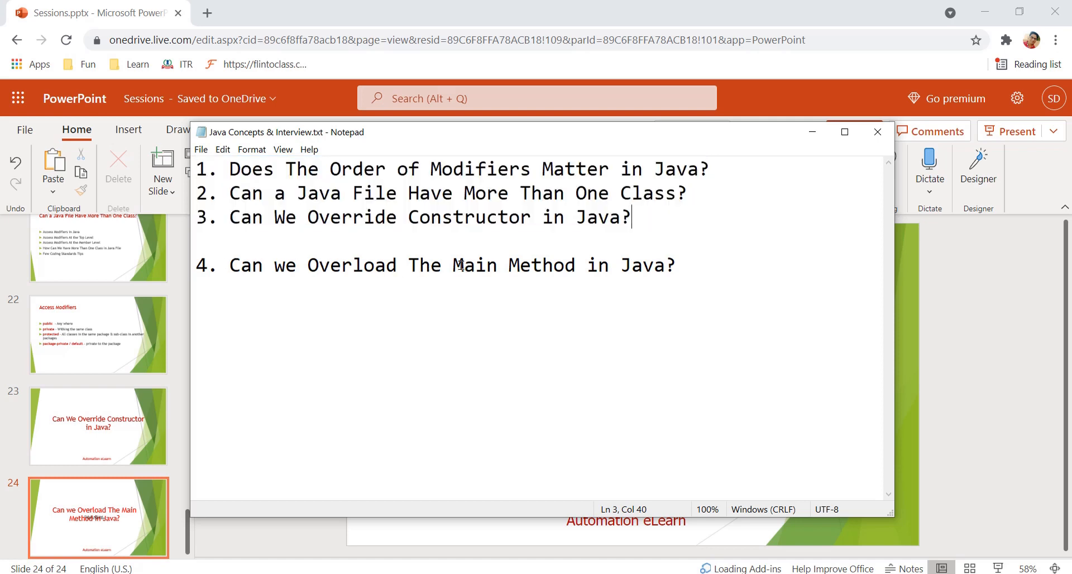
mouse_move(496, 266)
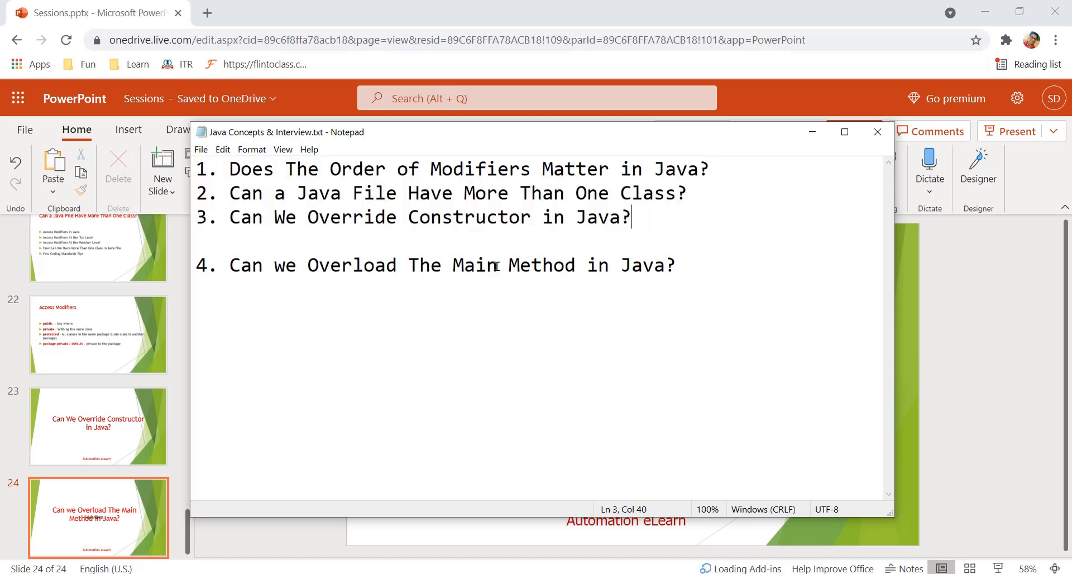
left_click(676, 265)
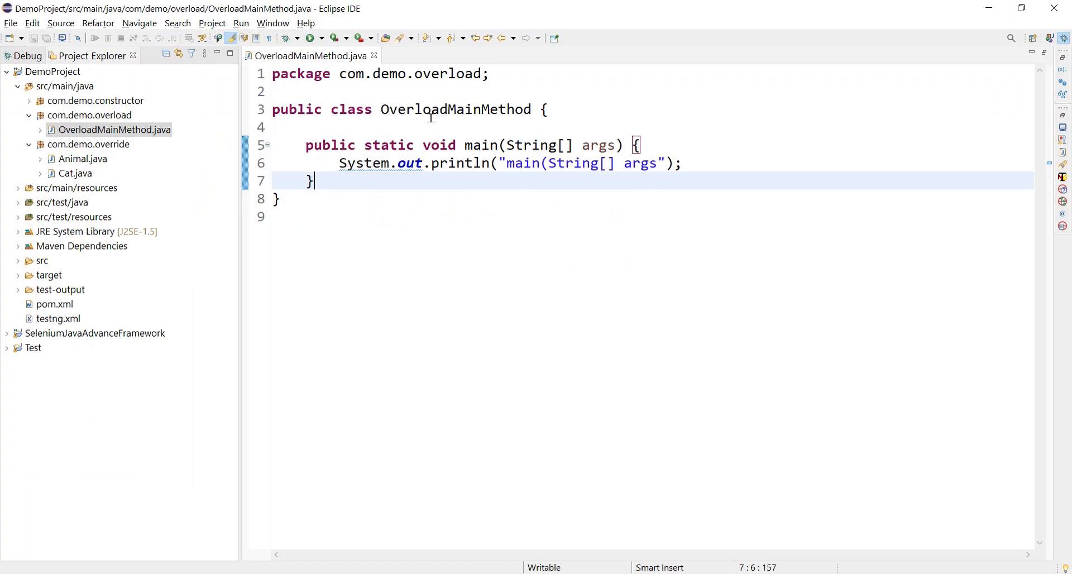
Step: Point out the OverloadMainMethod class, the standard main, and its String[] parameter and printed text
left_click(430, 110)
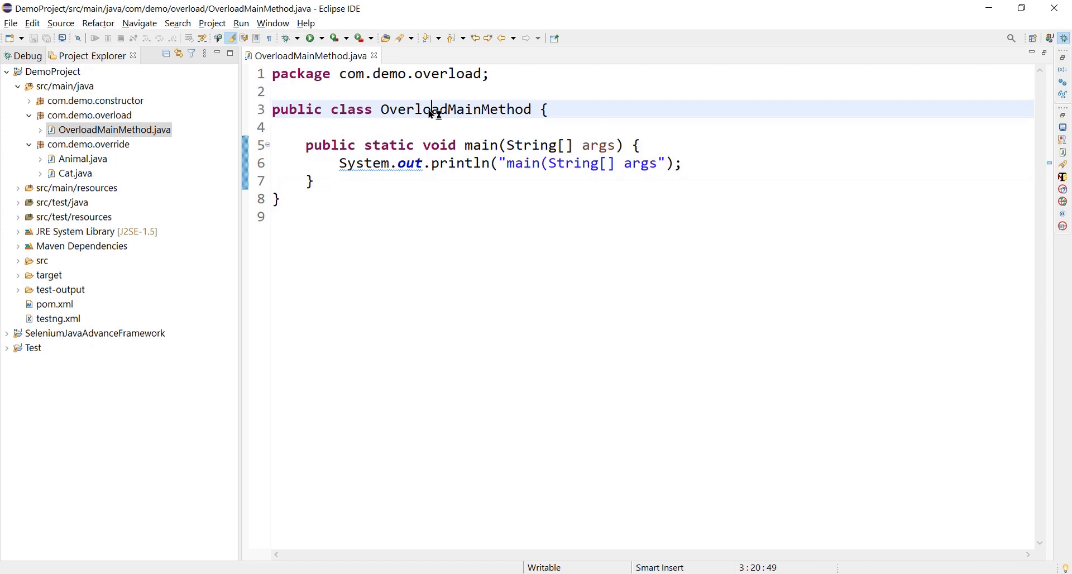
left_click(311, 181)
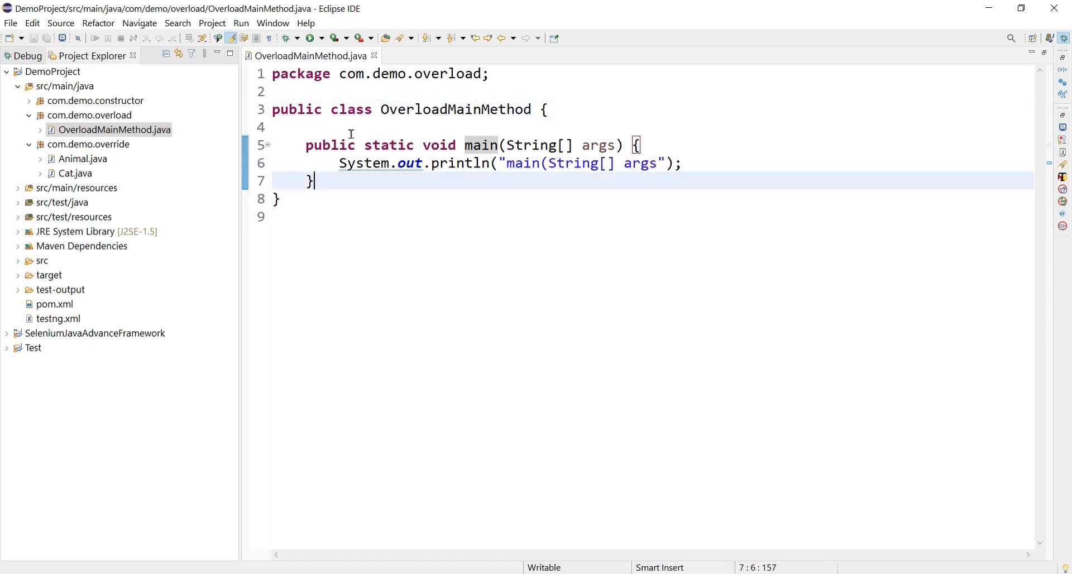
left_click(482, 145)
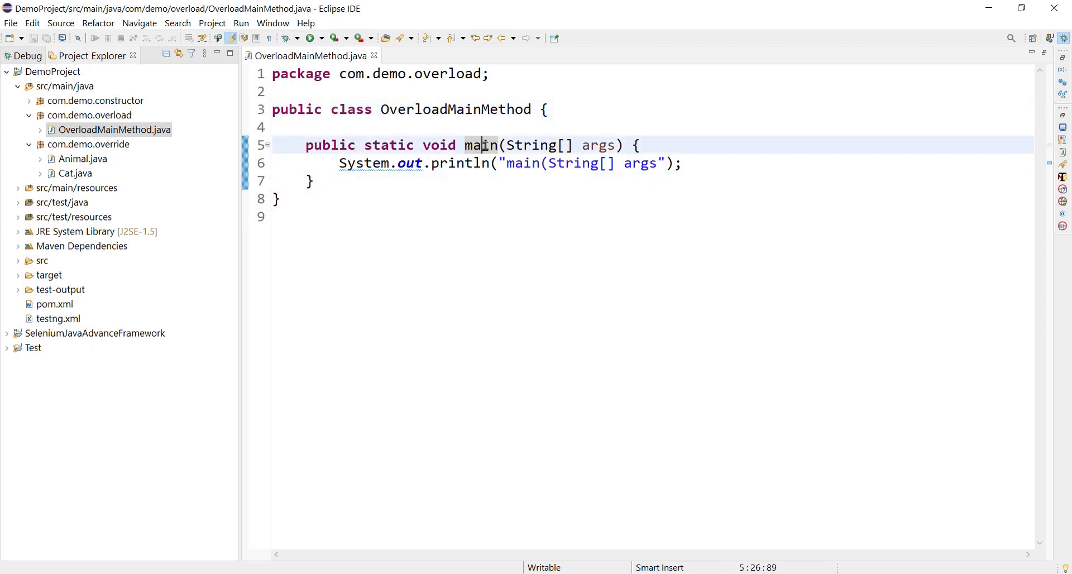
double_click(532, 144)
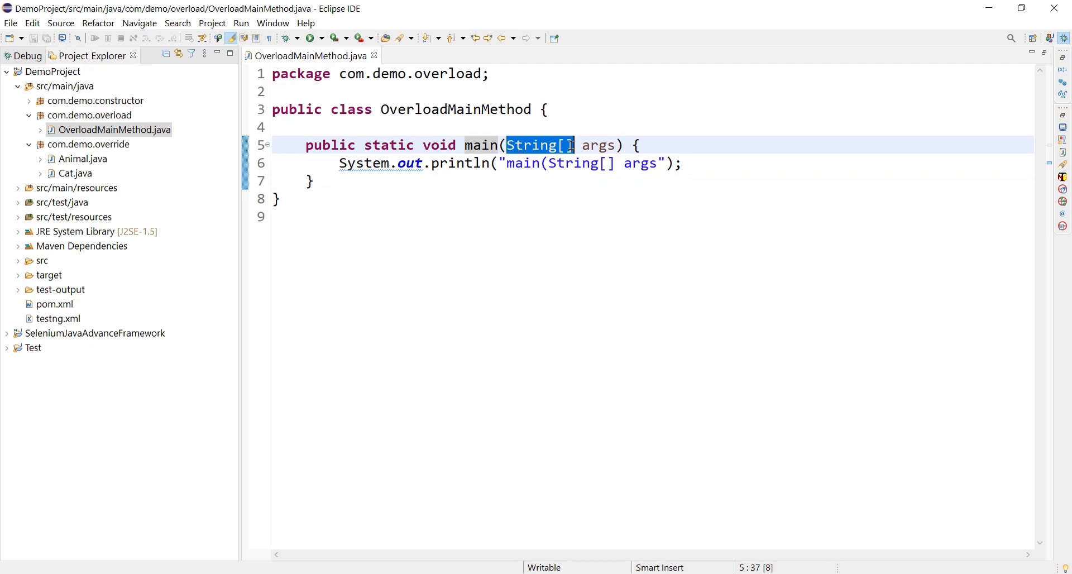
double_click(329, 144)
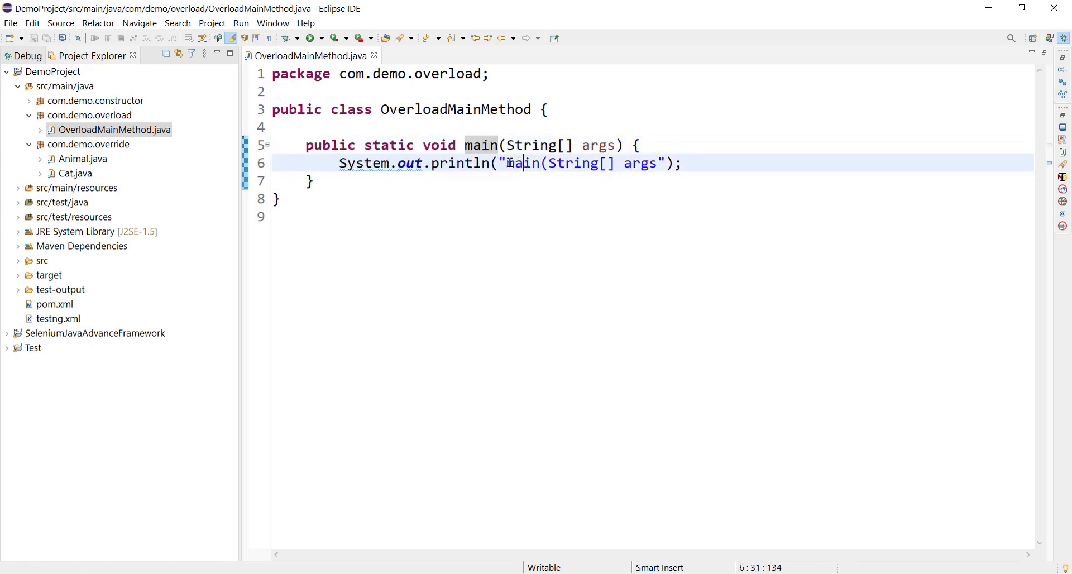
left_click_drag(506, 163, 655, 164)
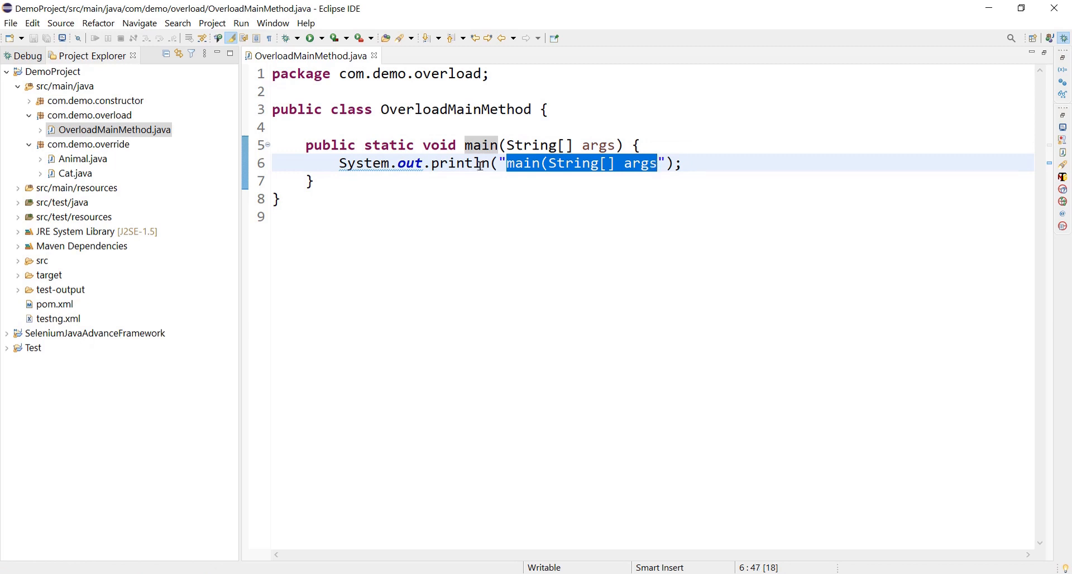
left_click(311, 180)
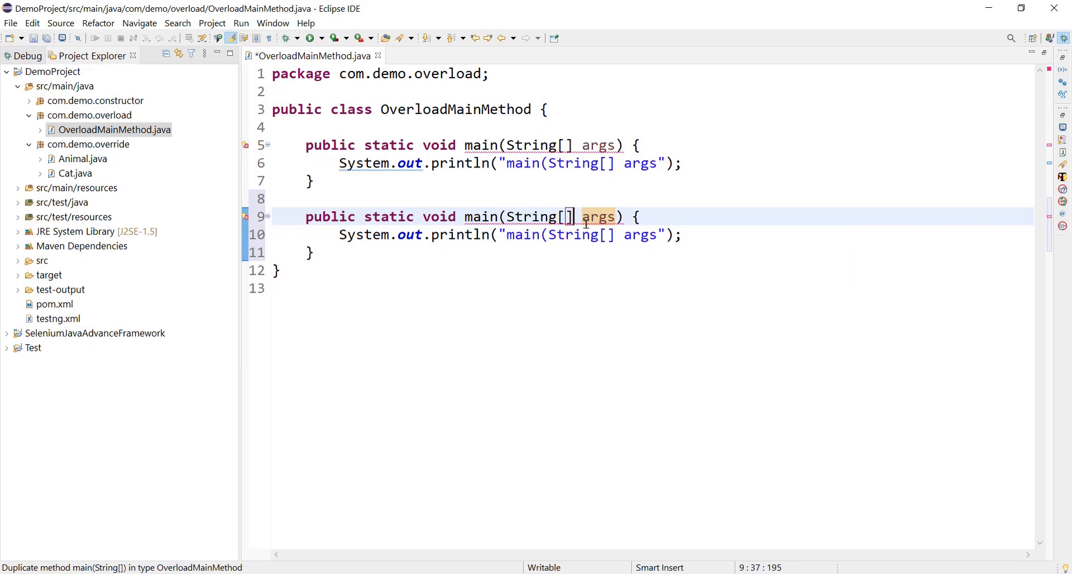
Step: Paste copies of main, changing their parameters to (String args) and (String args, int i)
key("BackSpace")
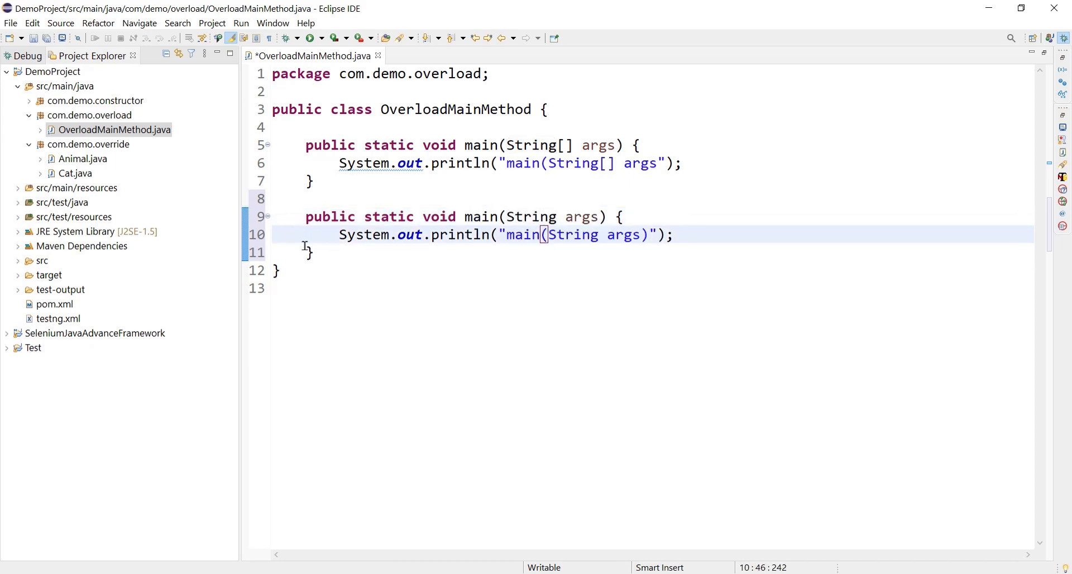
left_click_drag(306, 216, 312, 250)
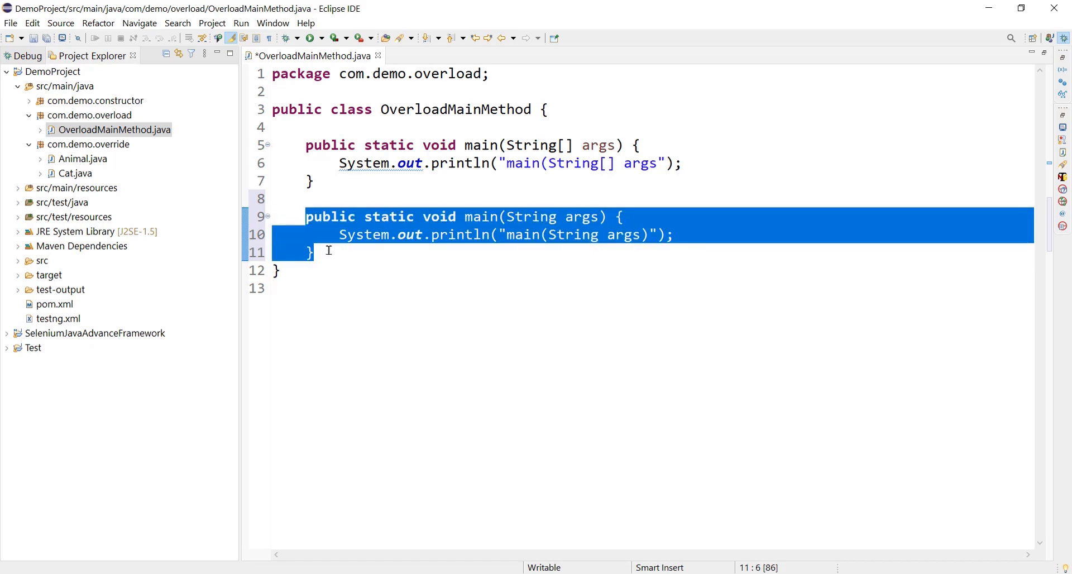
key("ctrl+v")
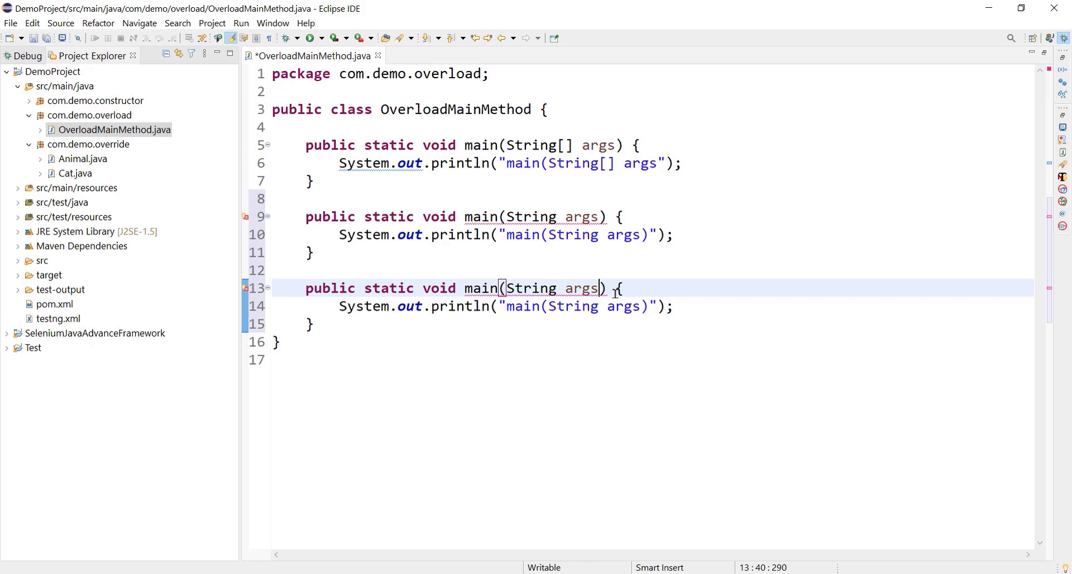
type(", int")
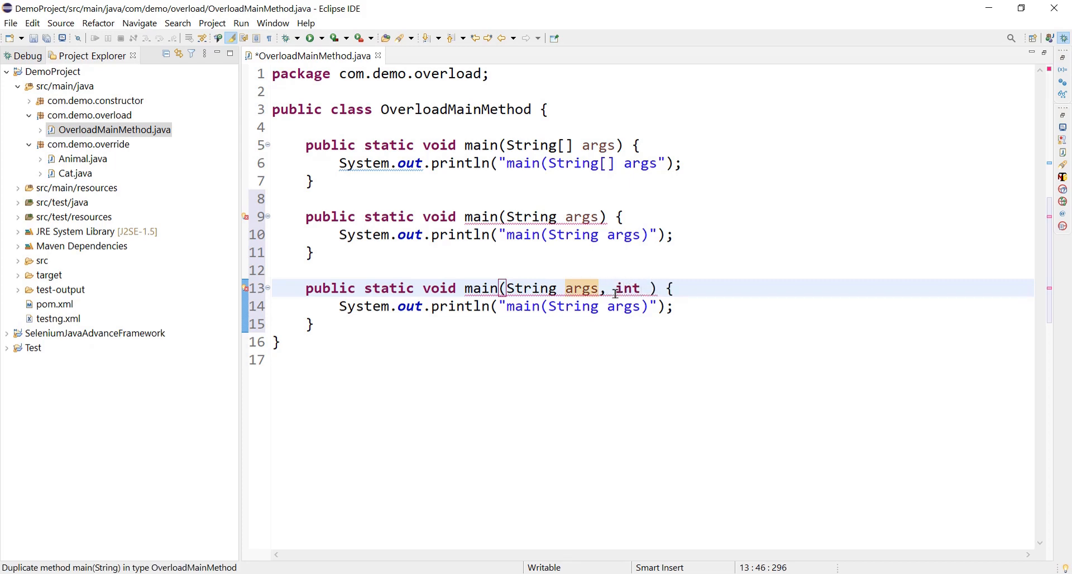
type("i")
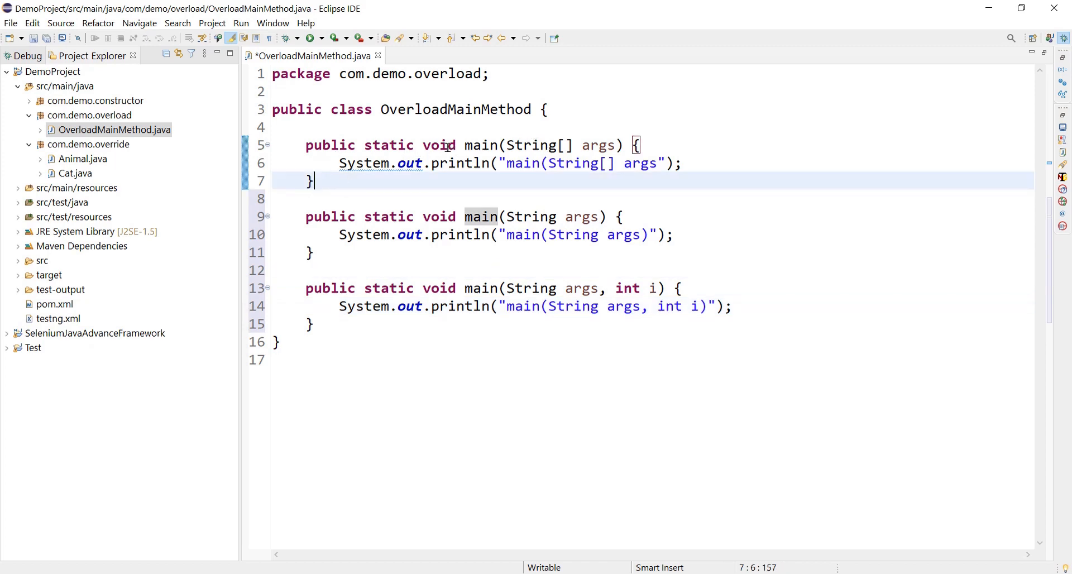
mouse_move(771, 181)
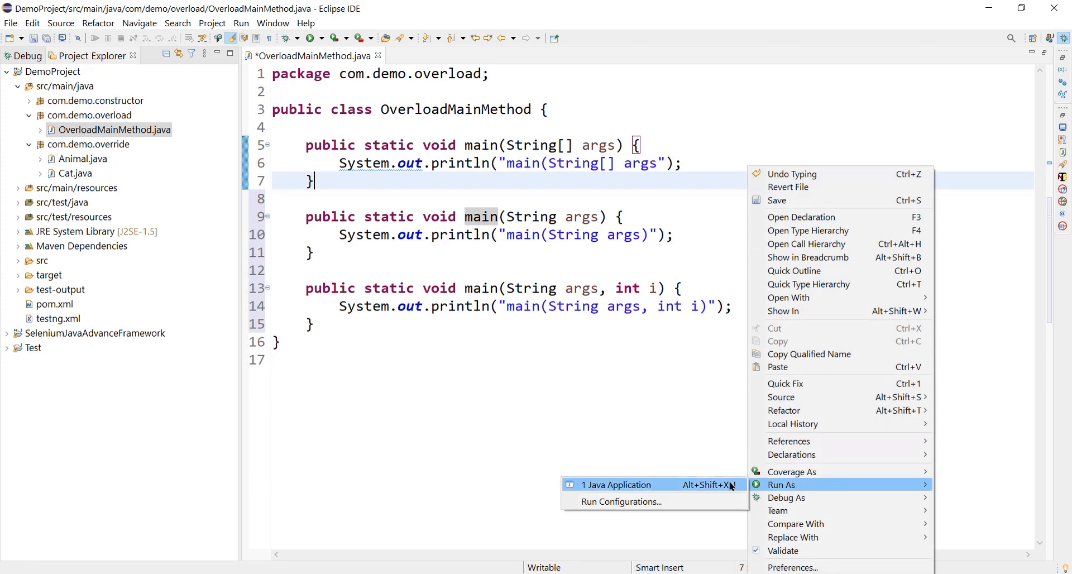
left_click(616, 485)
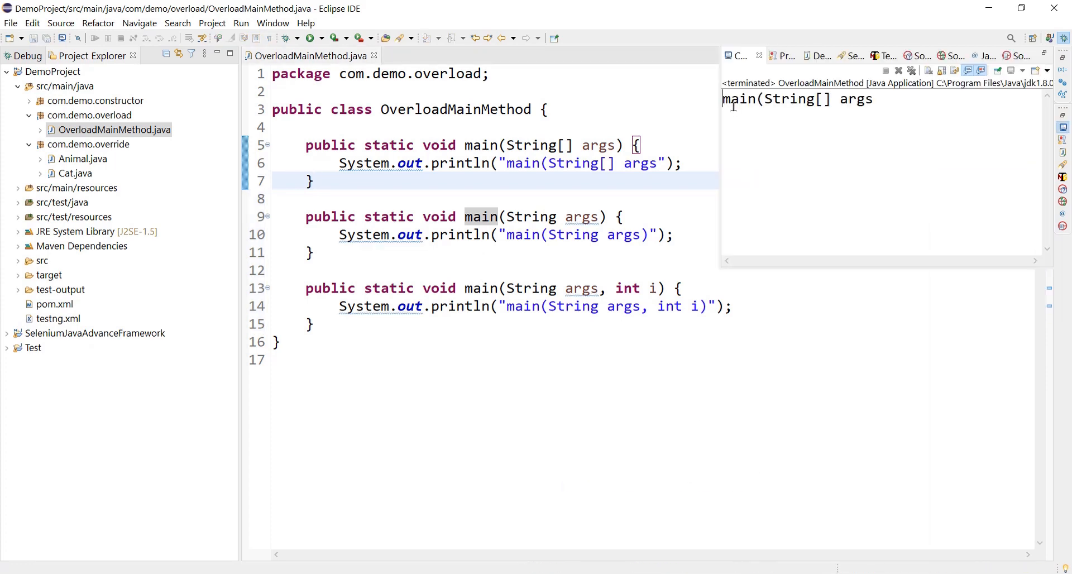
double_click(787, 99)
type(")")
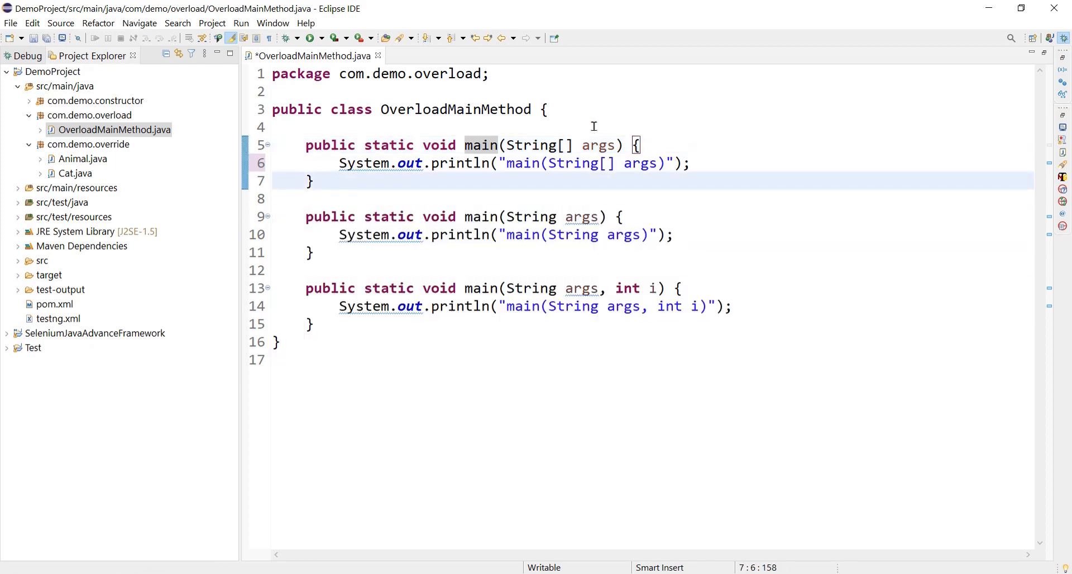
mouse_move(707, 162)
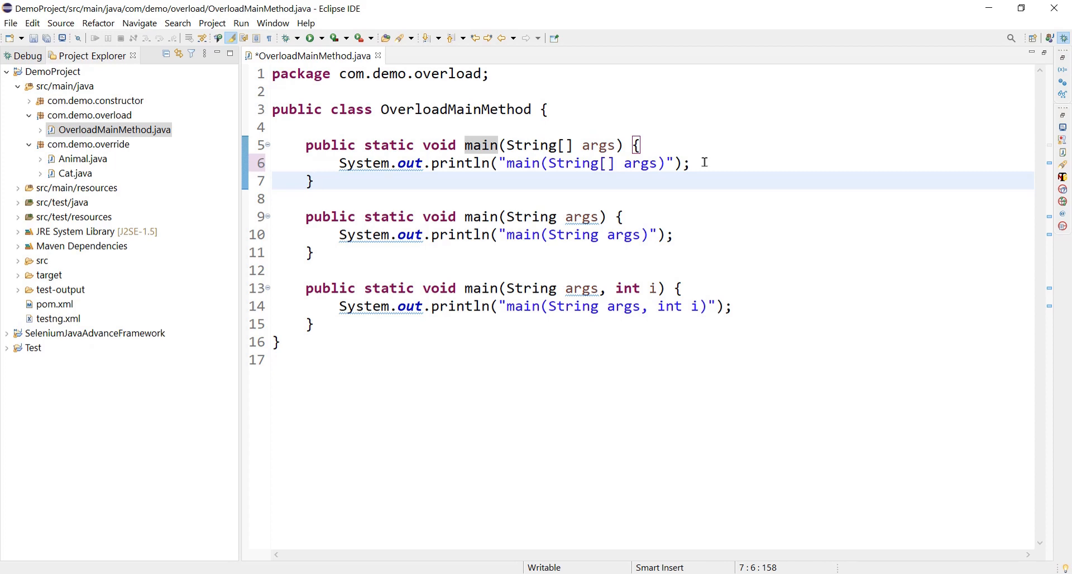
left_click(624, 216)
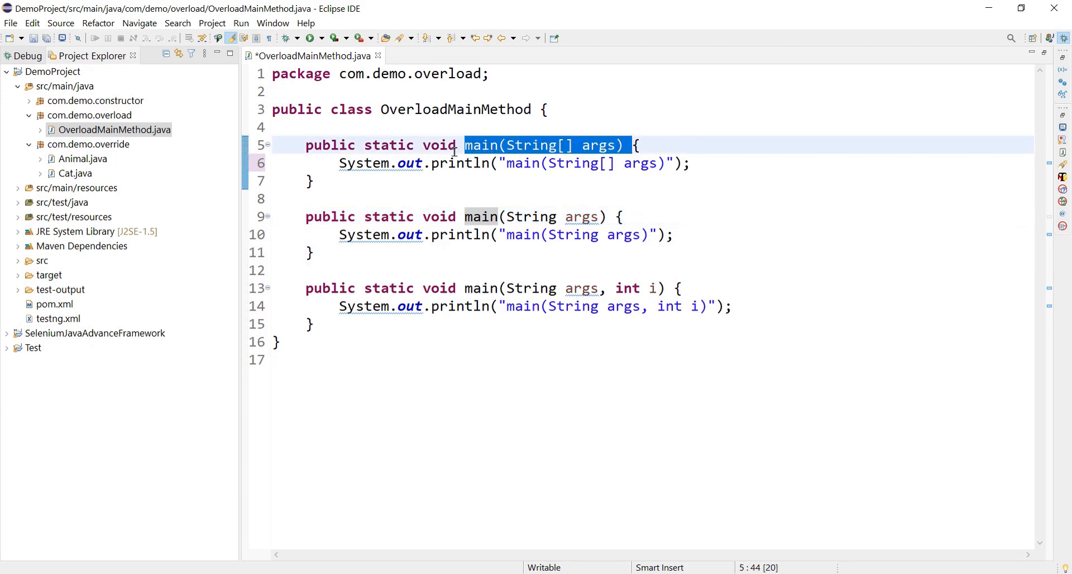
left_click_drag(465, 144, 314, 180)
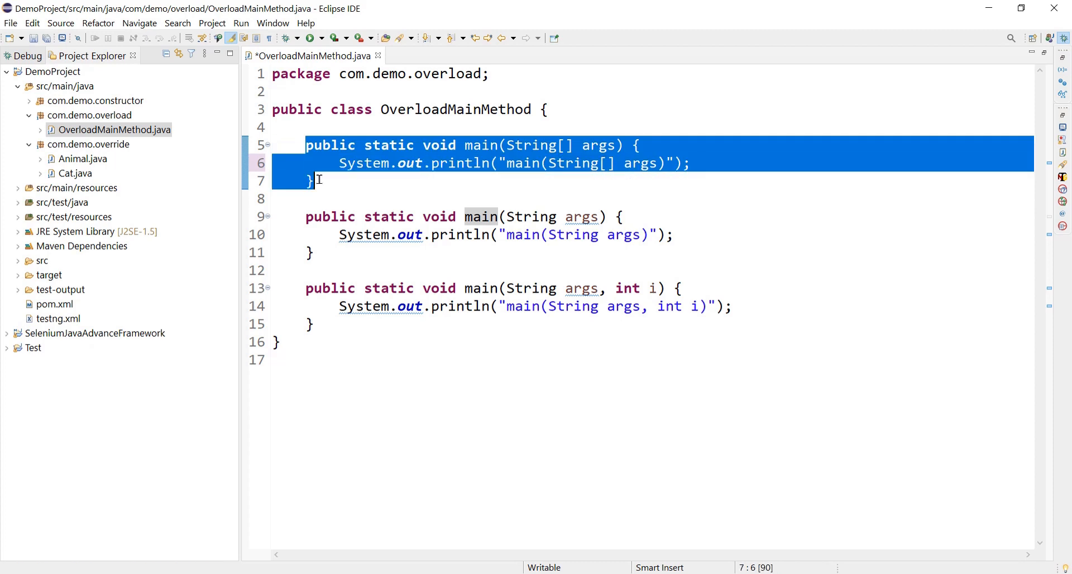
left_click(486, 217)
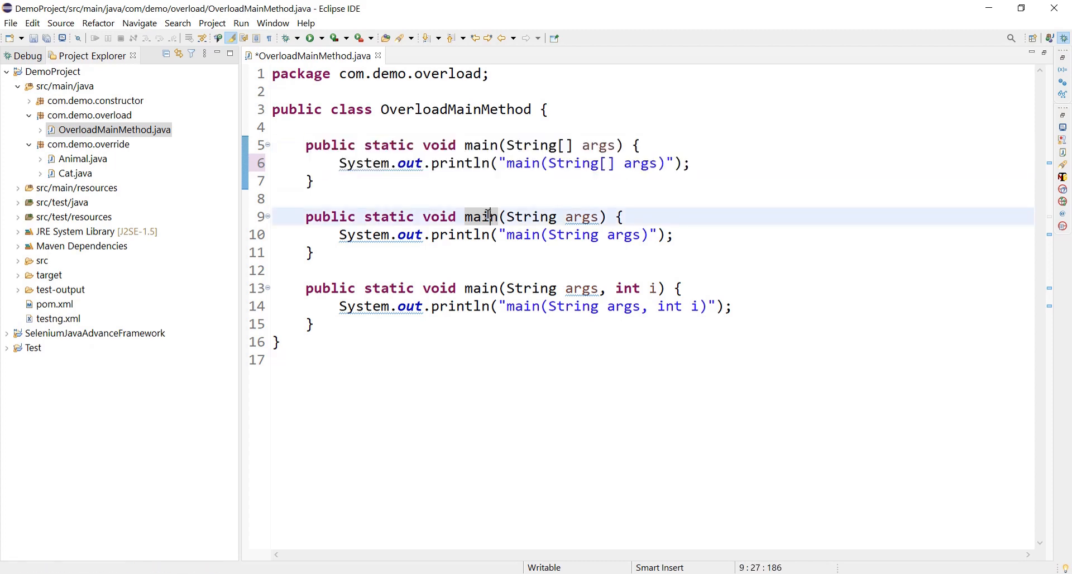
double_click(481, 288)
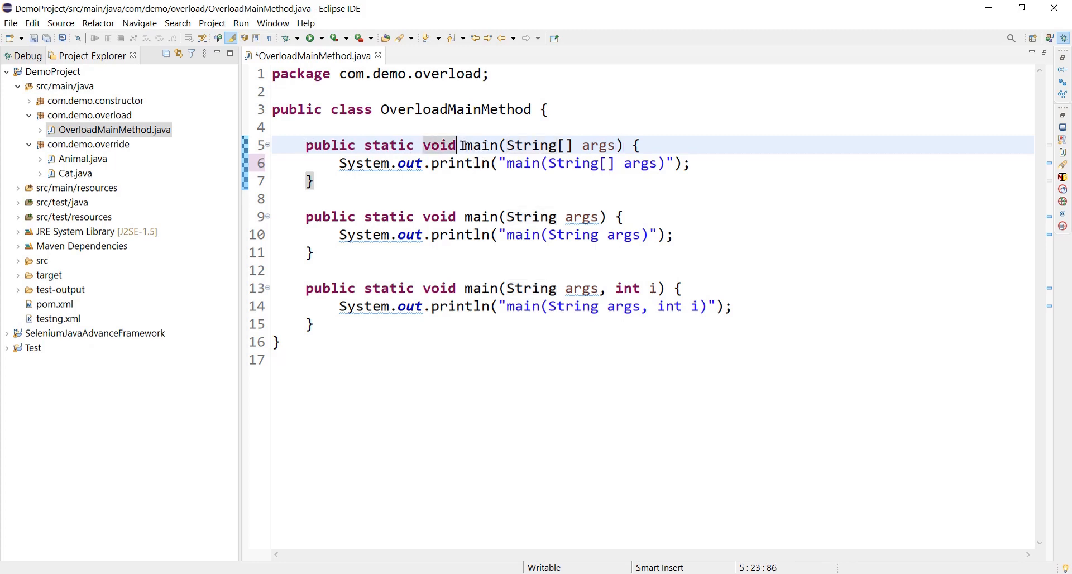
left_click_drag(466, 144, 617, 145)
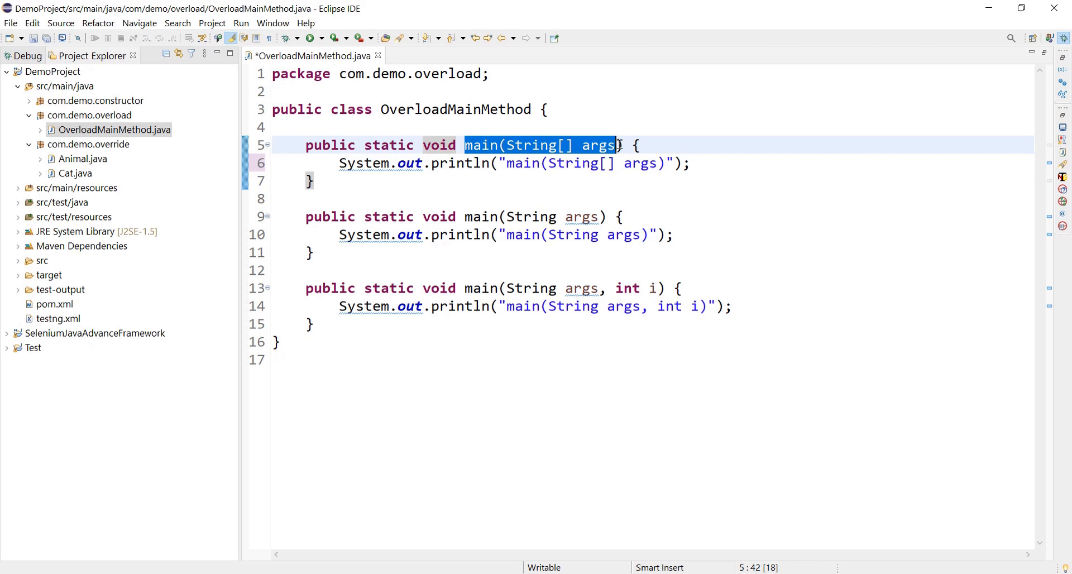
mouse_move(470, 222)
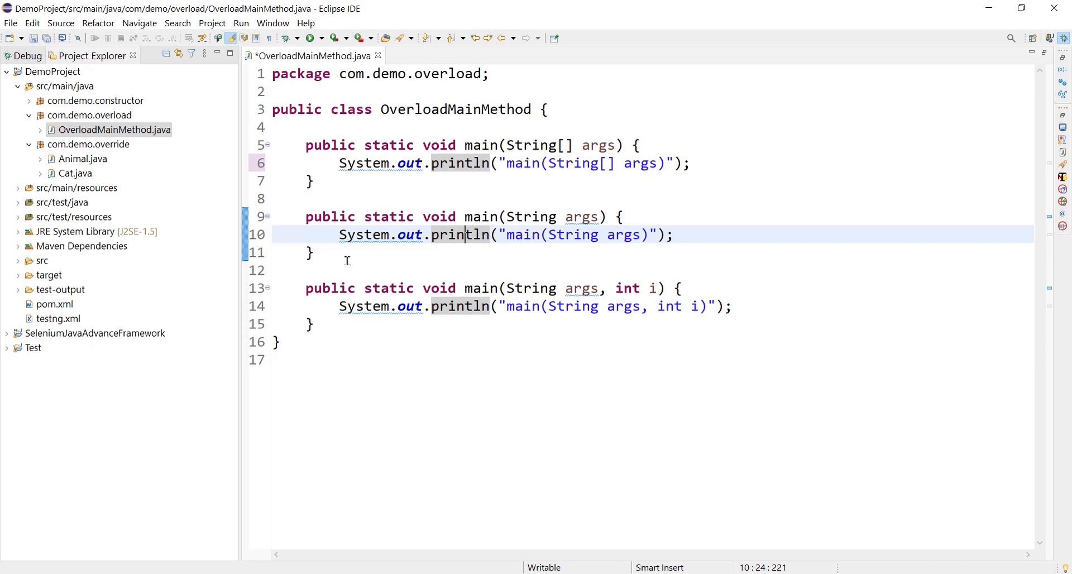
left_click(342, 269)
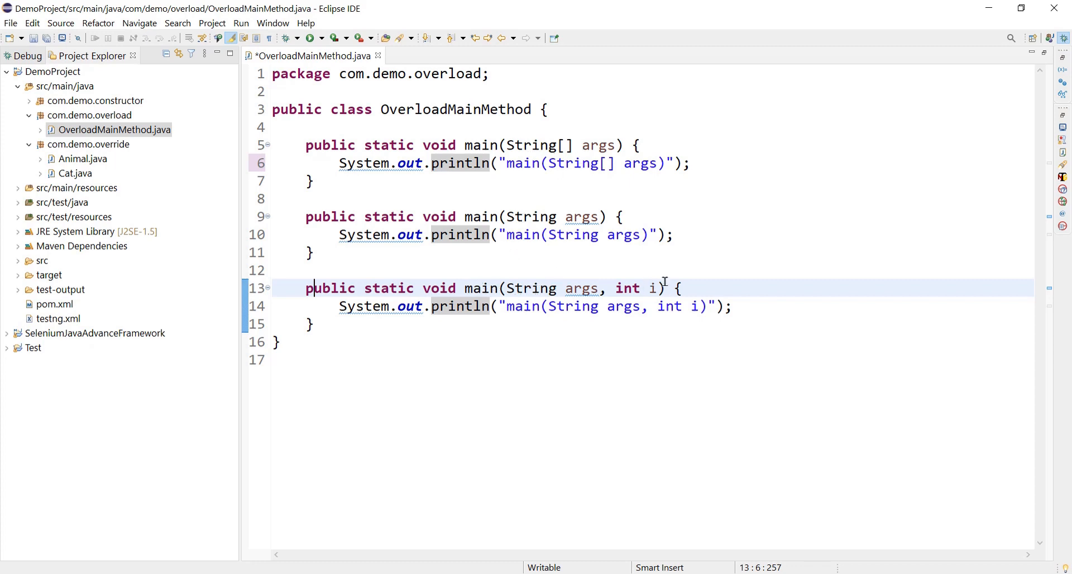
mouse_move(391, 205)
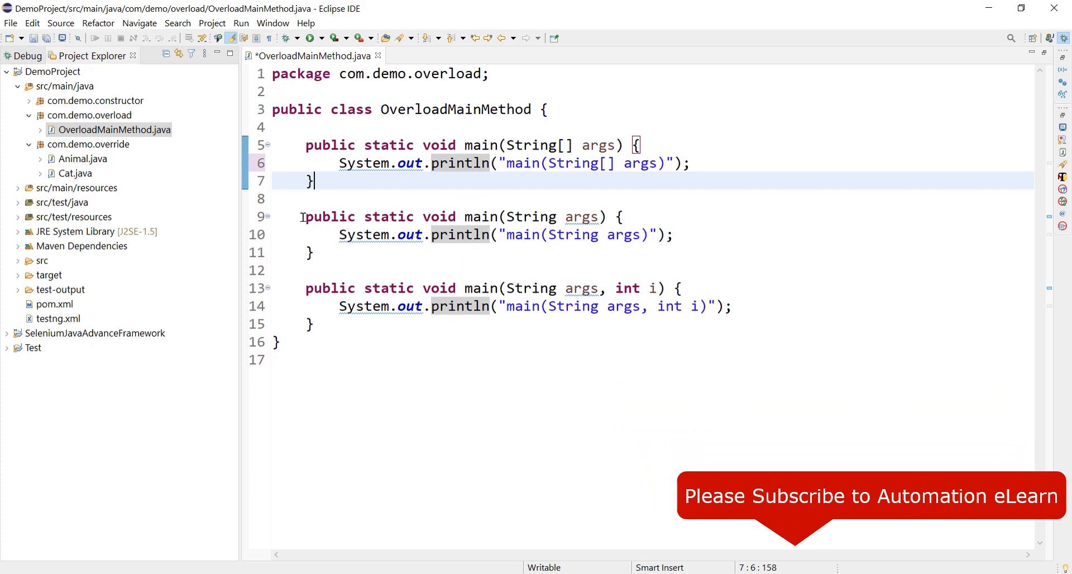
Step: Below the first println, add the calls main("hello"); and main("hello",10);
left_click(695, 162)
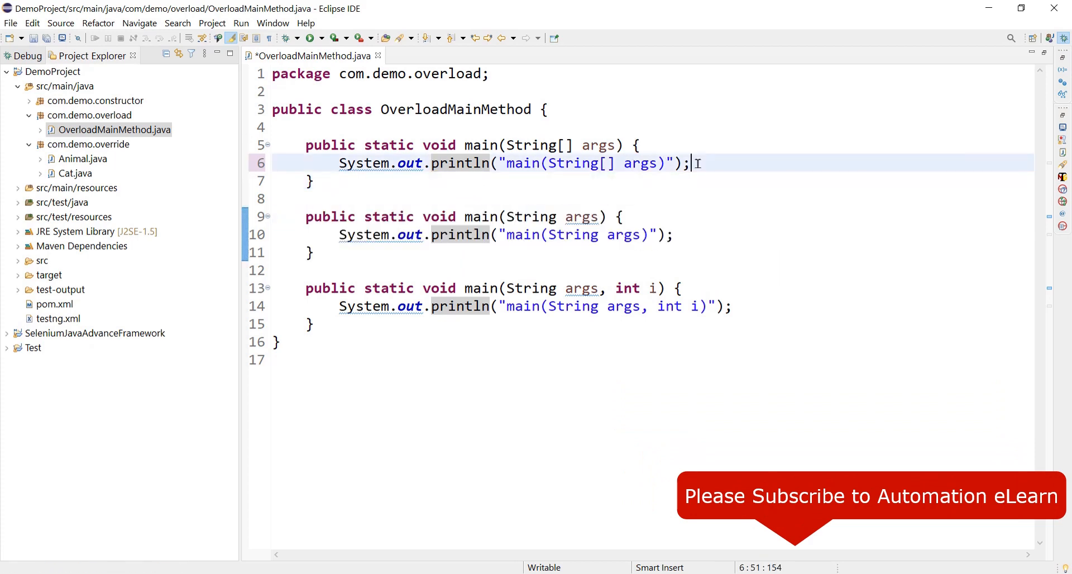
type("main(\"")
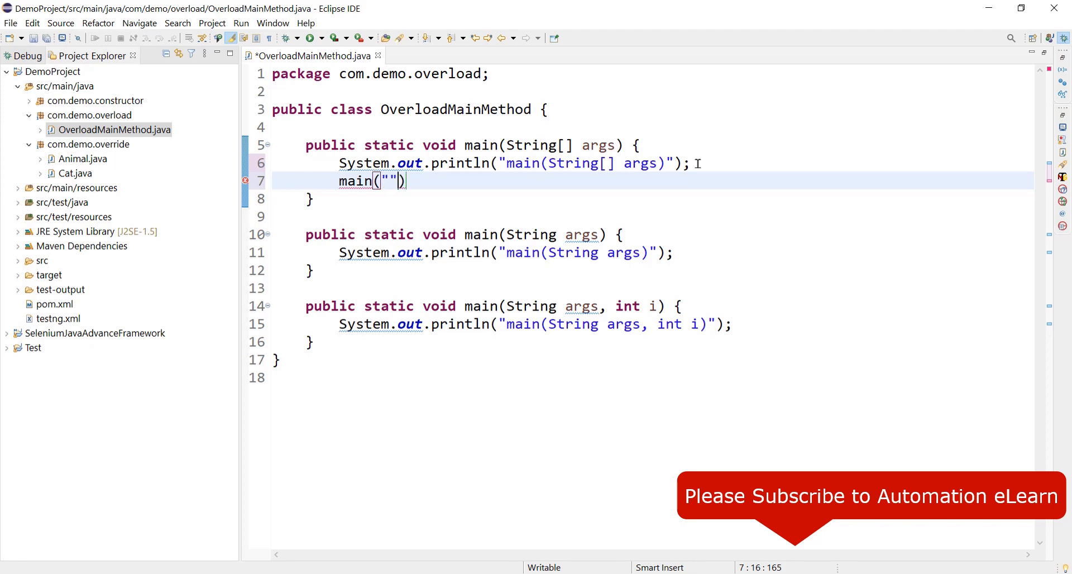
type("hello")
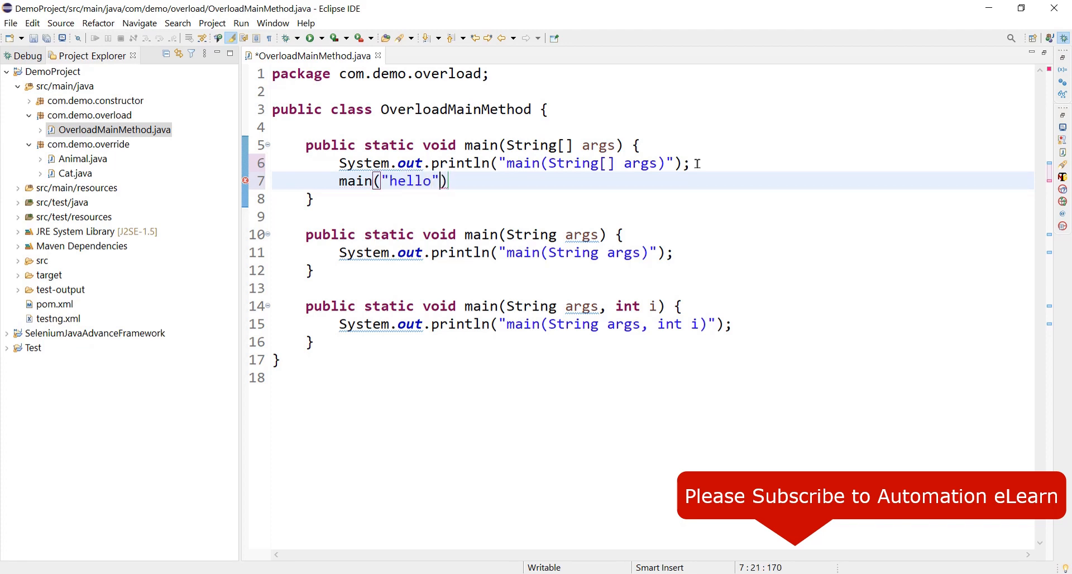
type(";")
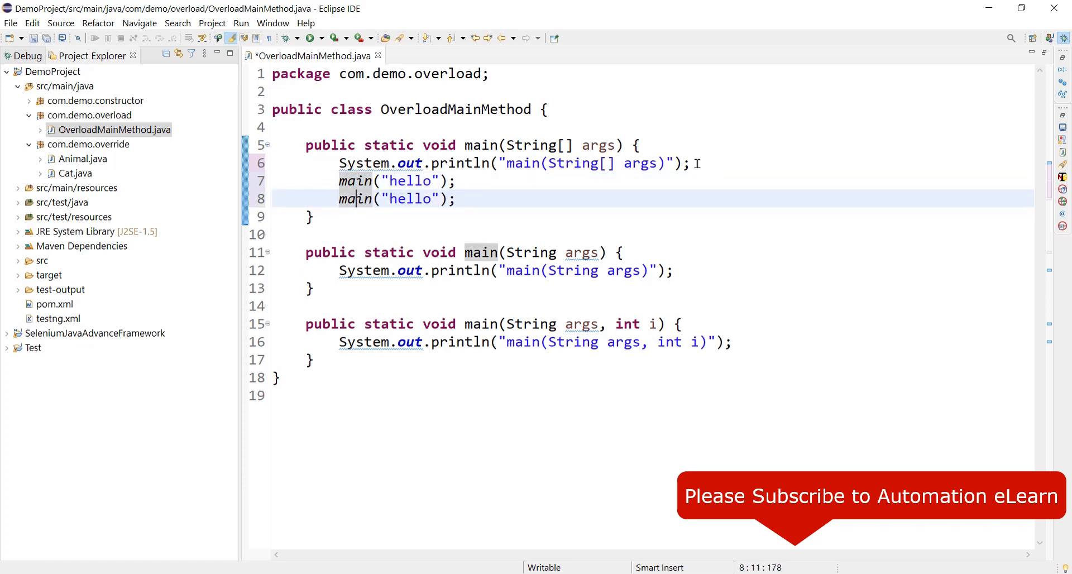
type(",")
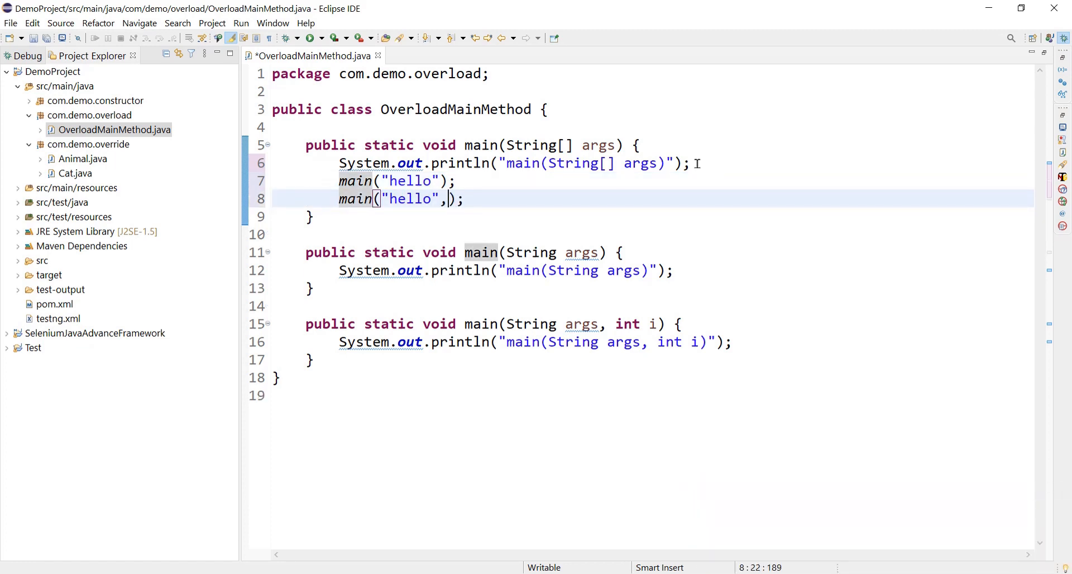
type("10")
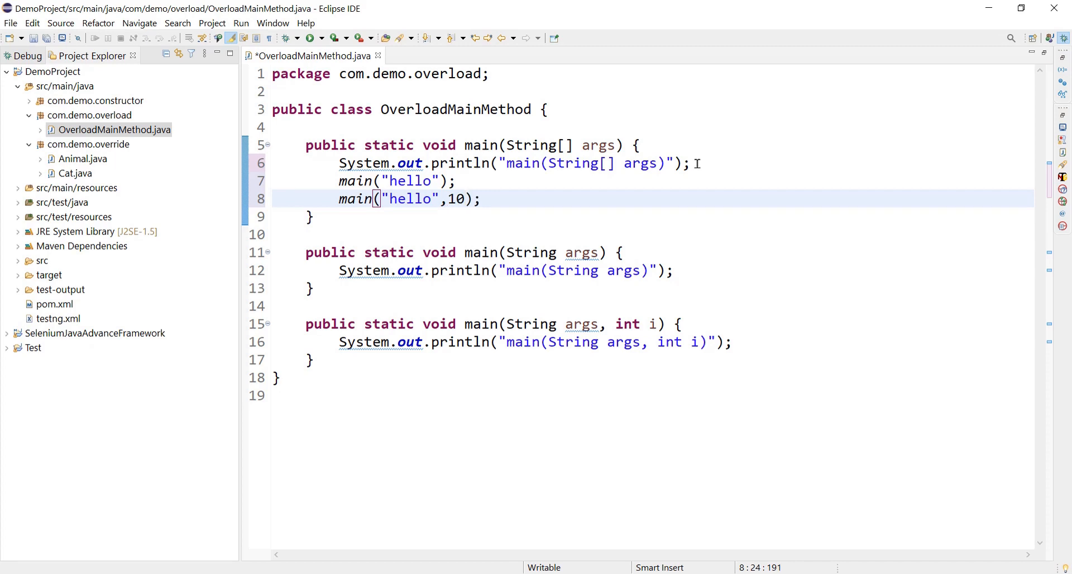
right_click(616, 164)
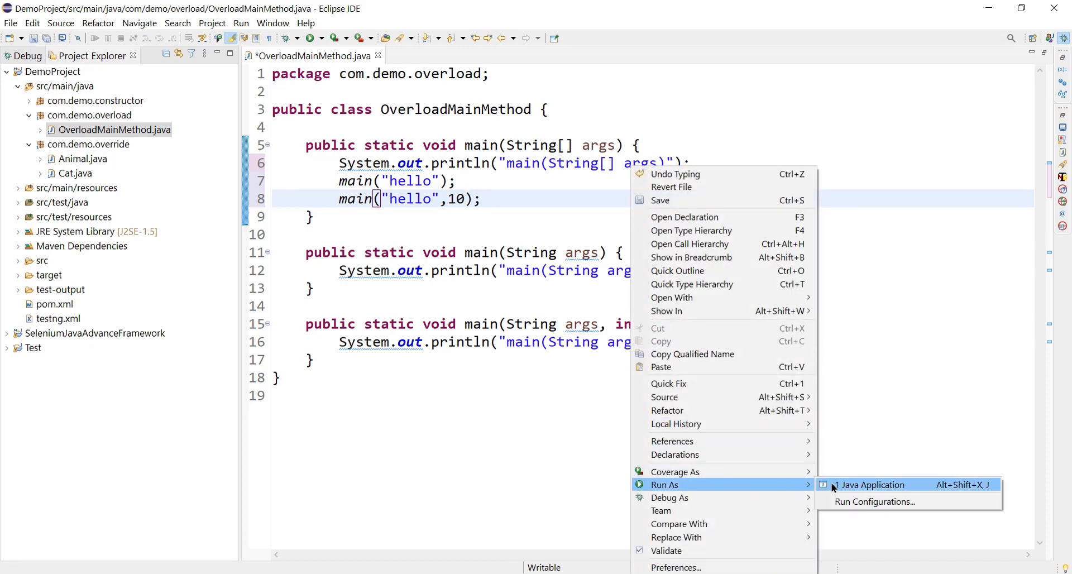
Step: Run the class as a Java Application and check the console shows all three main outputs
left_click(872, 485)
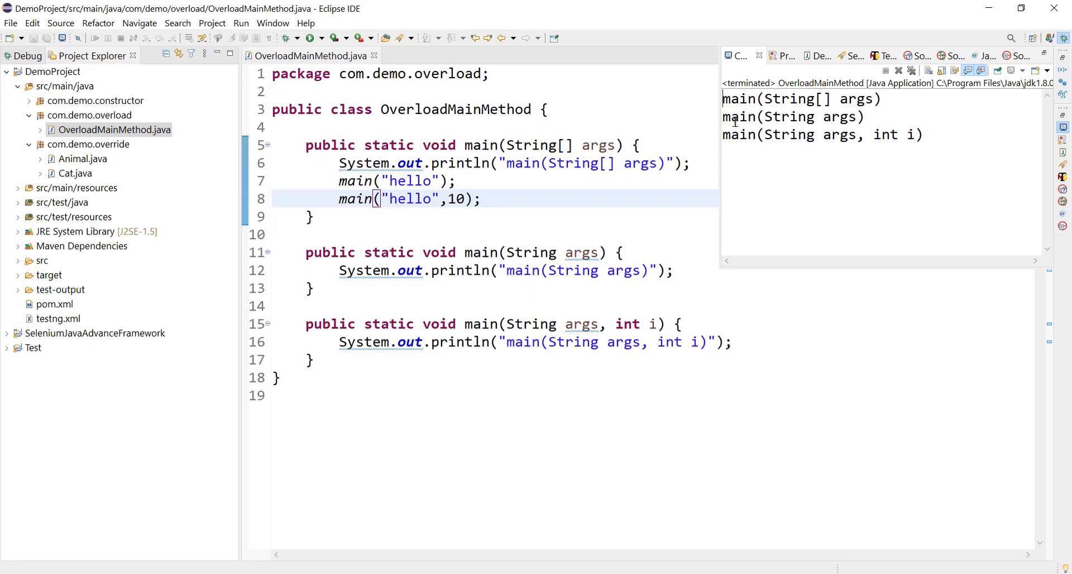
left_click_drag(722, 116, 892, 135)
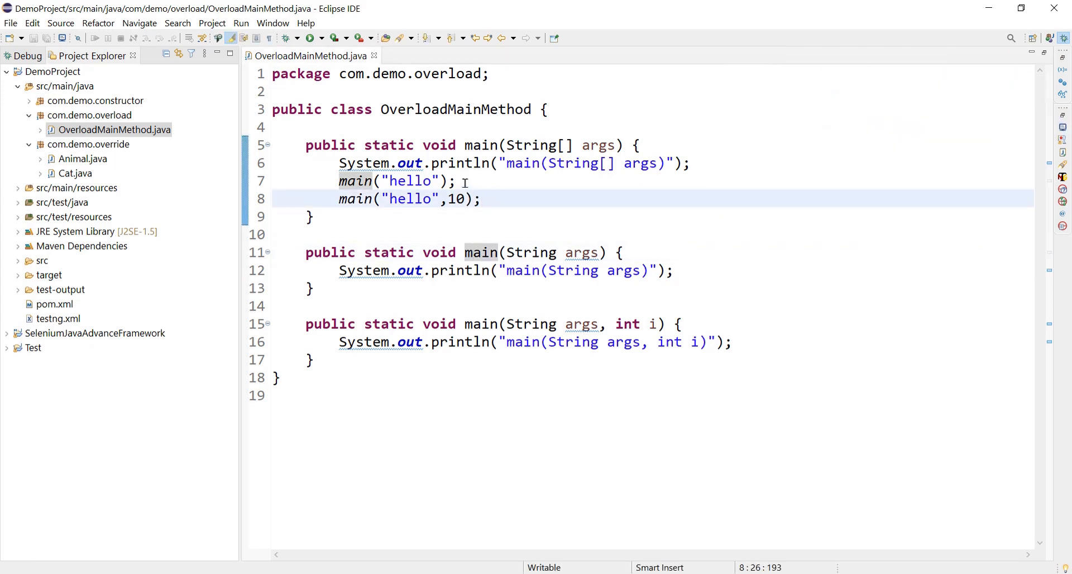
left_click(482, 199)
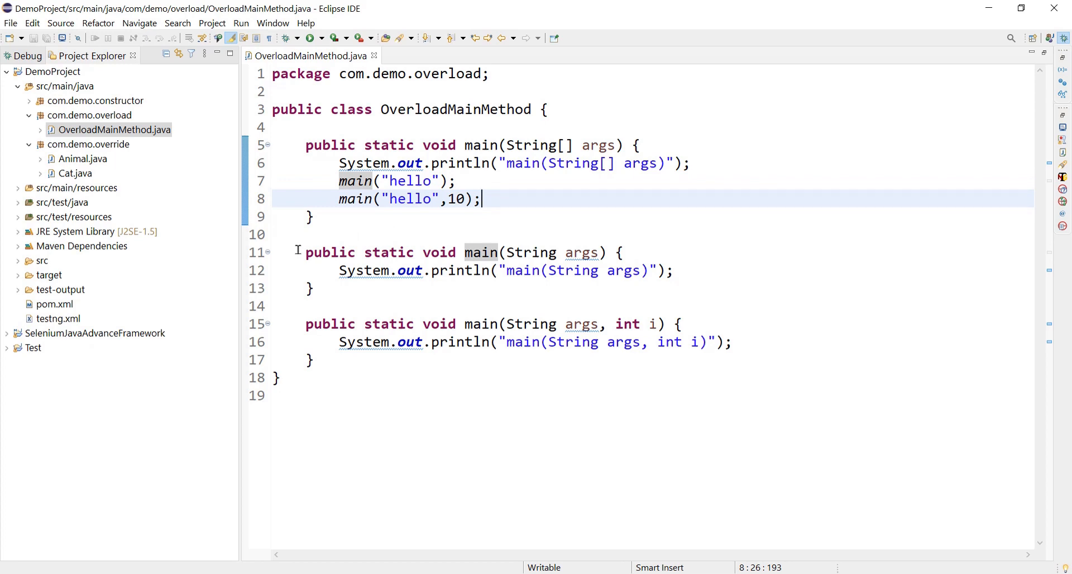
mouse_move(468, 232)
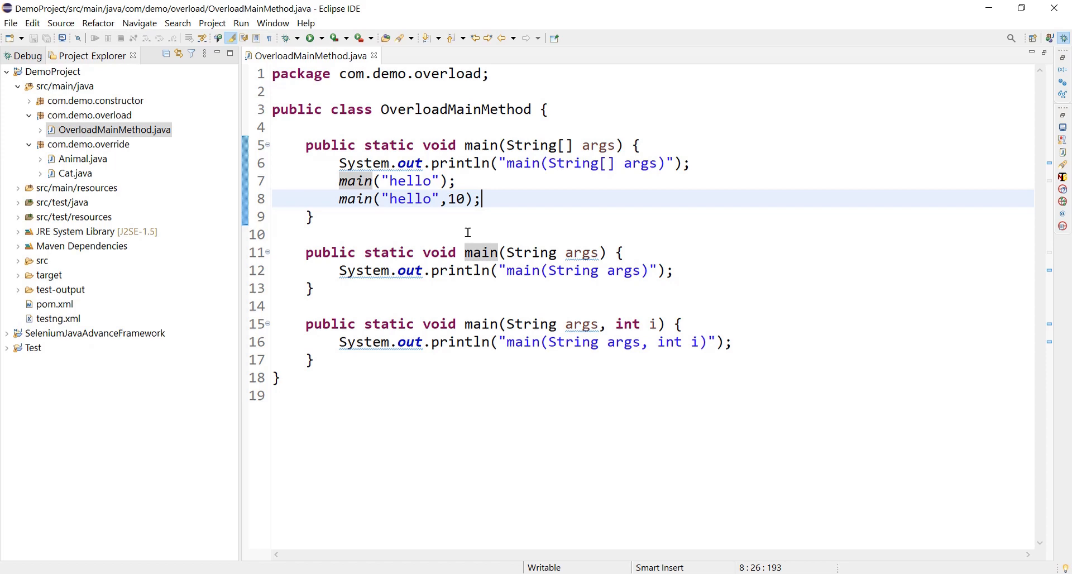